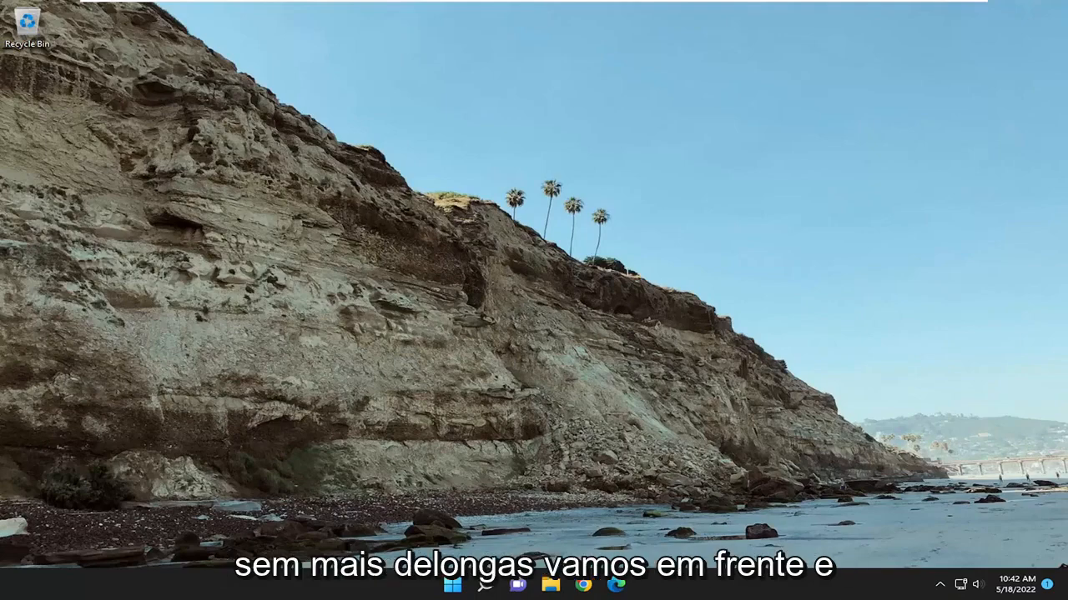
pyautogui.moveTo(487, 274)
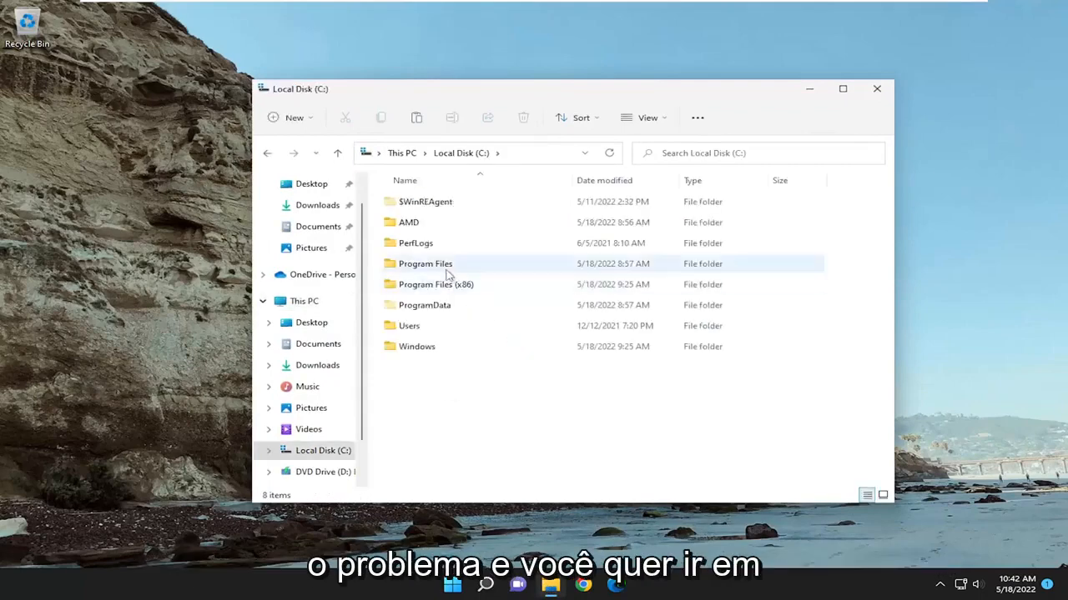
# Step: Navigate into C:\Users\MDTechVideos so the Downloads folder is listed
pyautogui.doubleClick(408, 325)
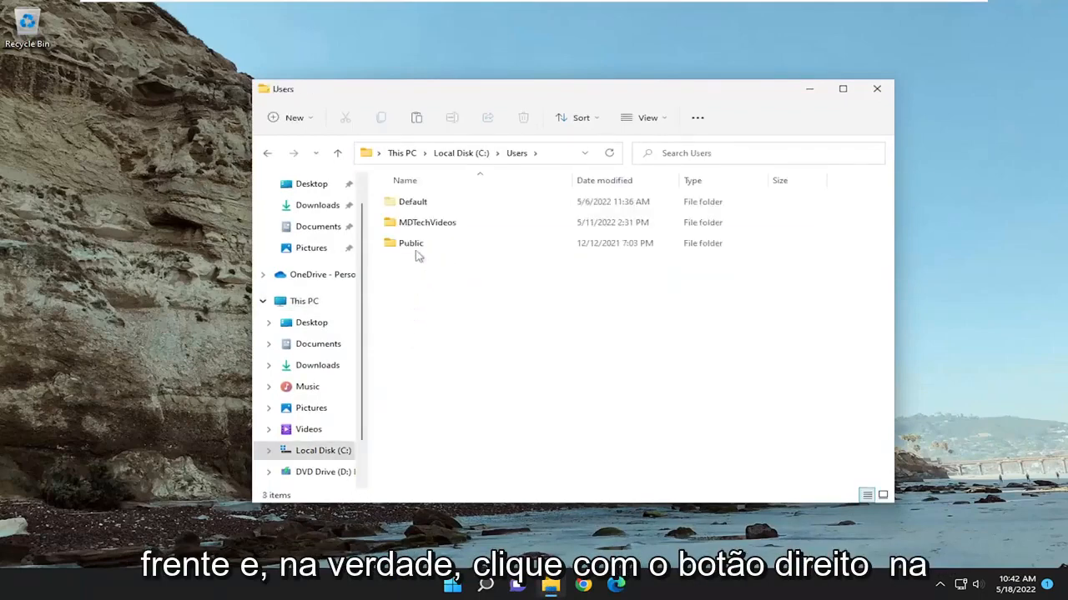
pyautogui.doubleClick(427, 222)
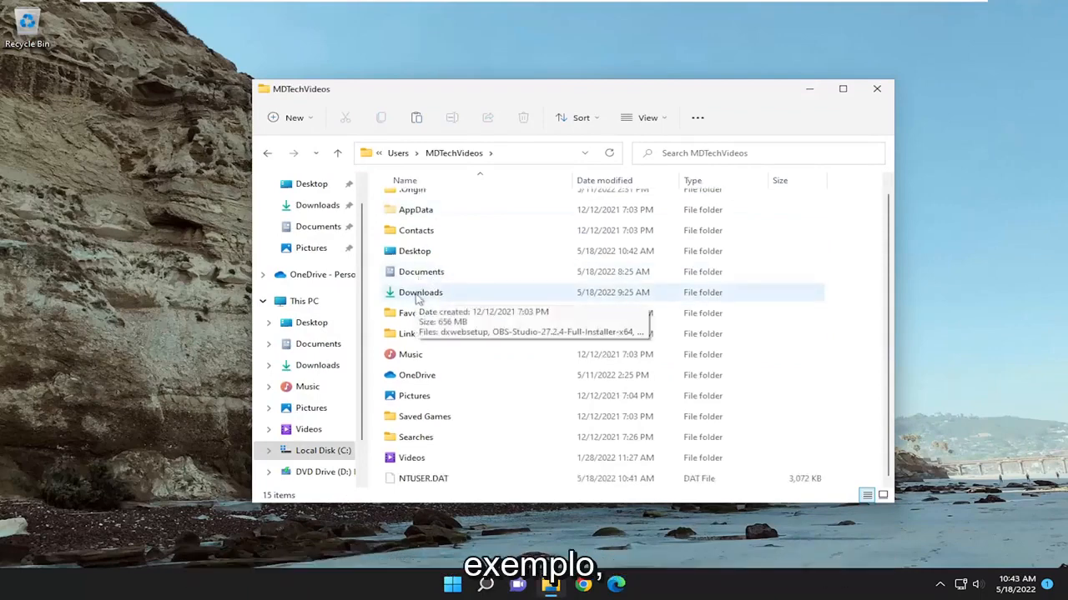
# Step: Bring up Advanced Security Settings for Downloads via Properties > Security > Advanced
pyautogui.rightClick(420, 292)
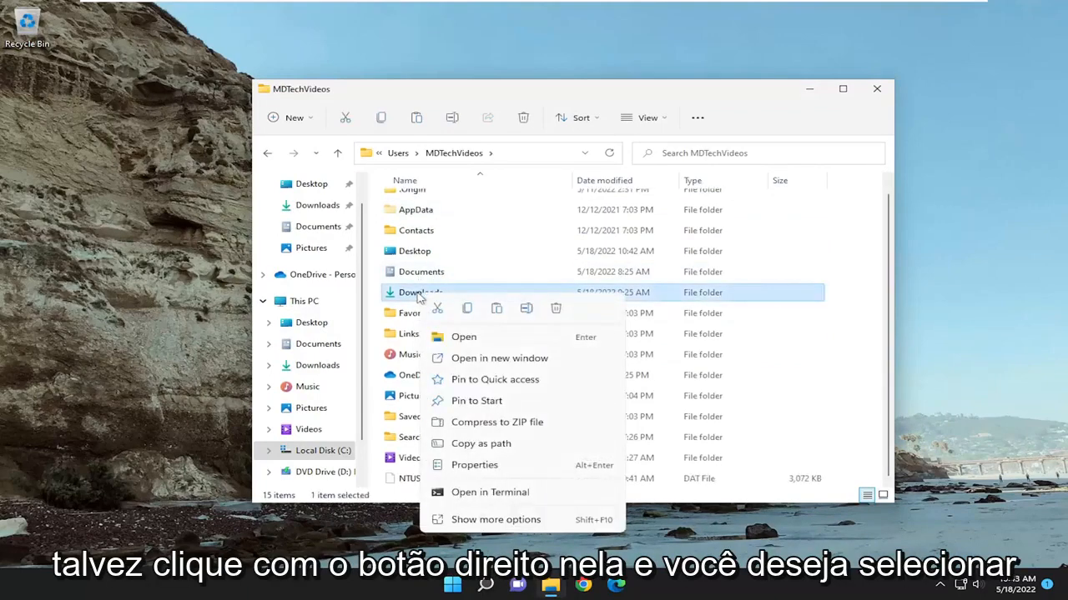
pyautogui.click(474, 463)
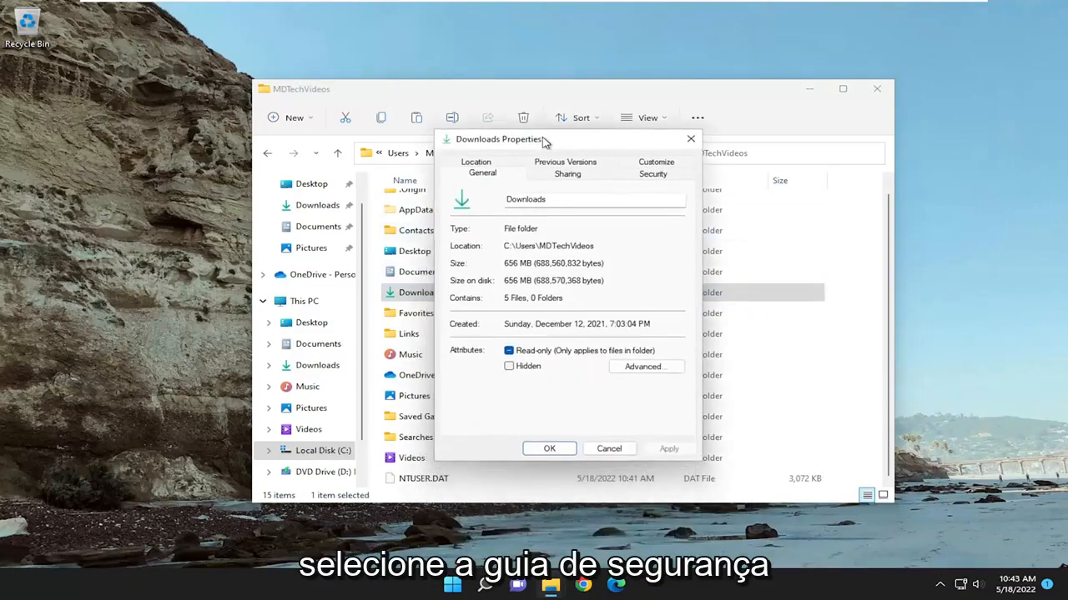
pyautogui.click(654, 174)
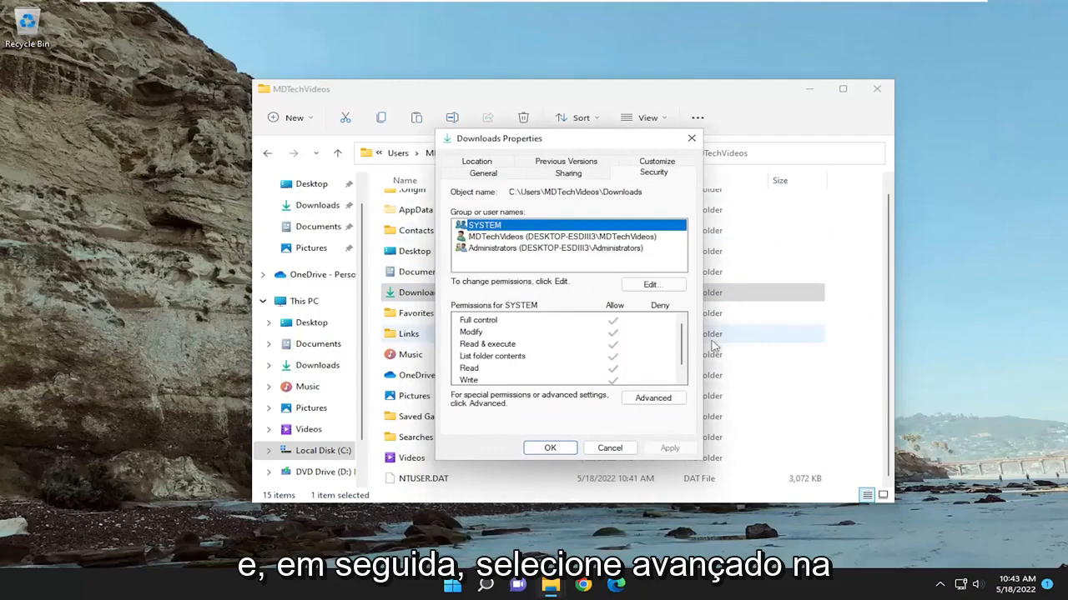
pyautogui.click(654, 397)
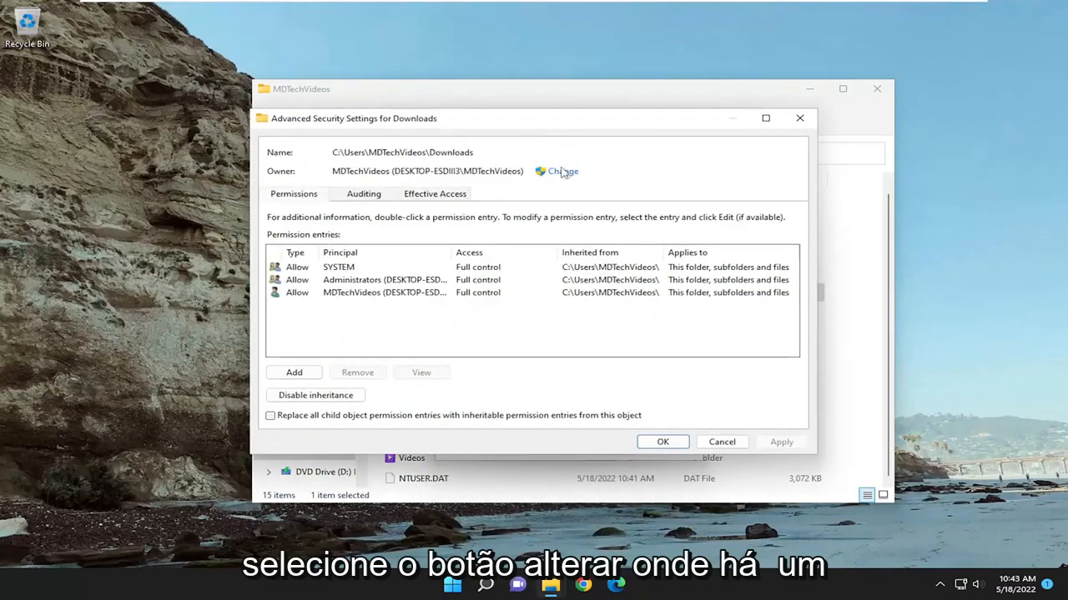
# Step: Choose 'mdtechvideos' as the new owner, verified as DESKTOP-ESDII3\MDTechVideos, and list all accounts
pyautogui.click(561, 170)
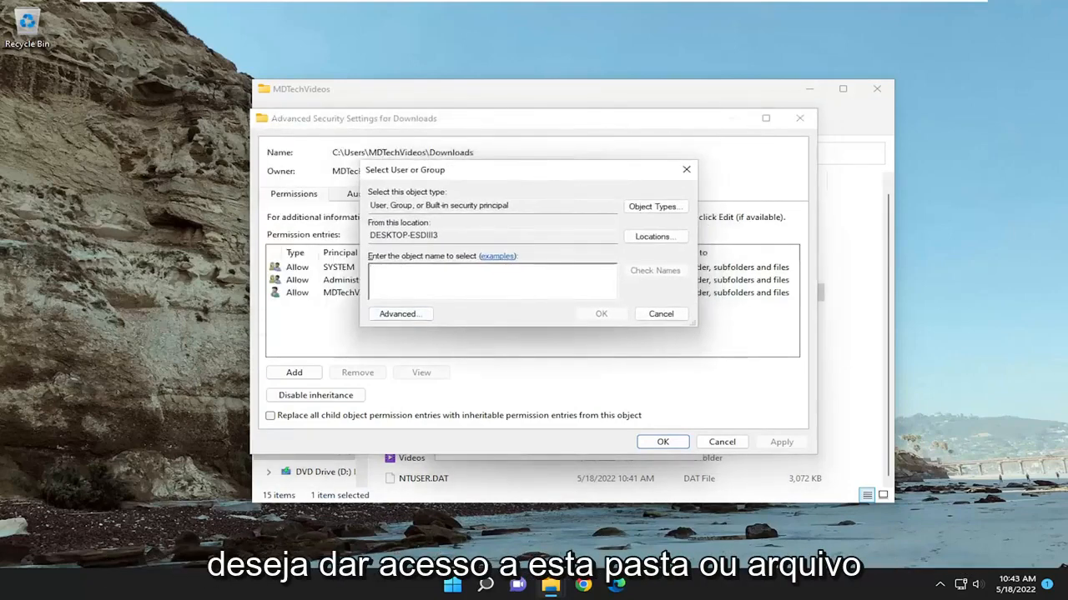
pyautogui.write('mdtechvideos')
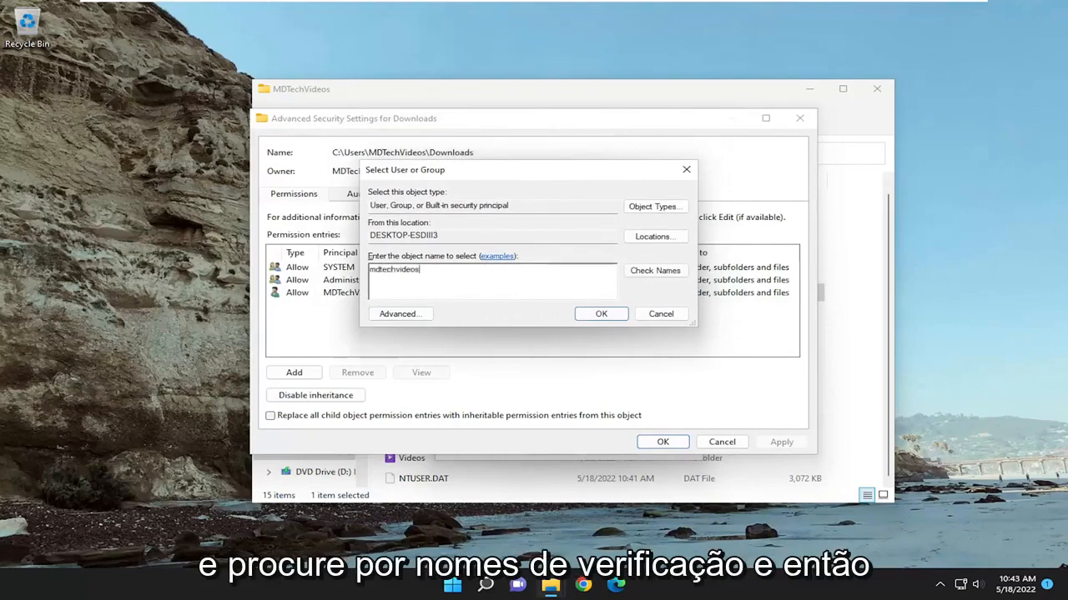
pyautogui.click(654, 271)
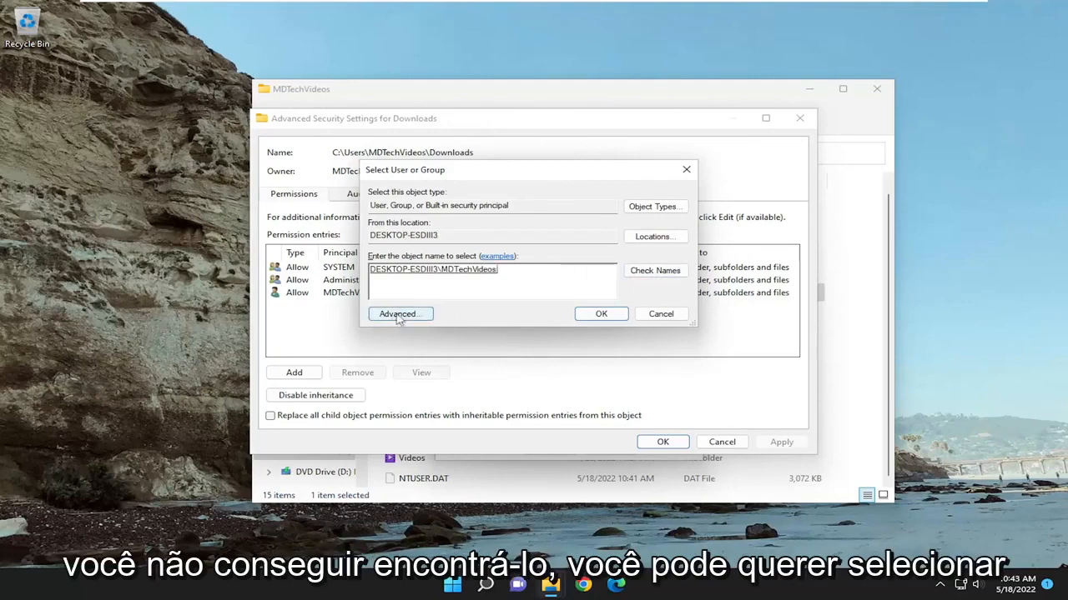
pyautogui.click(400, 314)
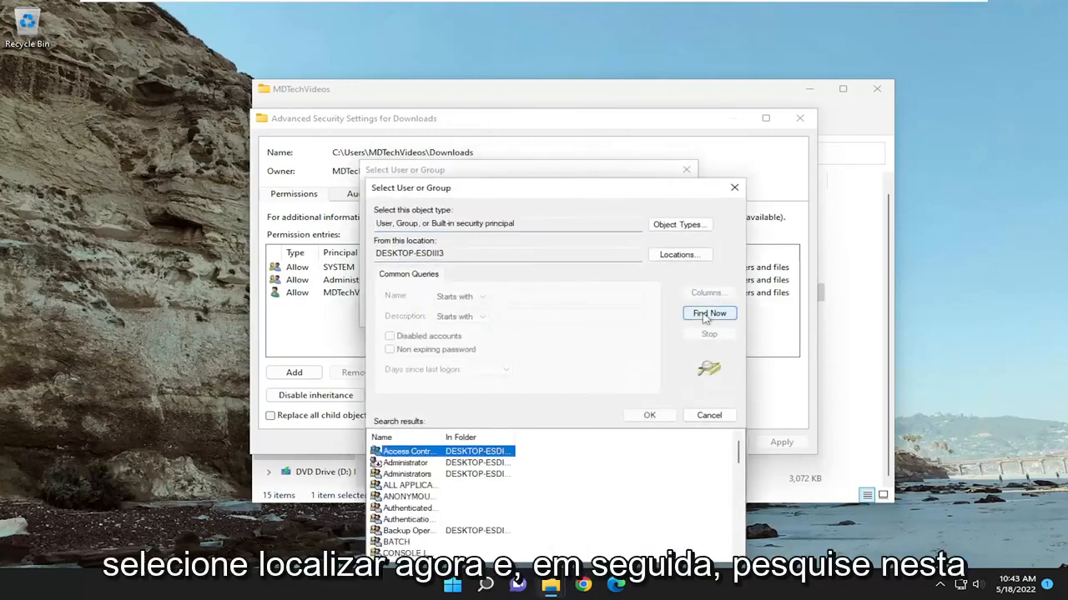
pyautogui.click(709, 313)
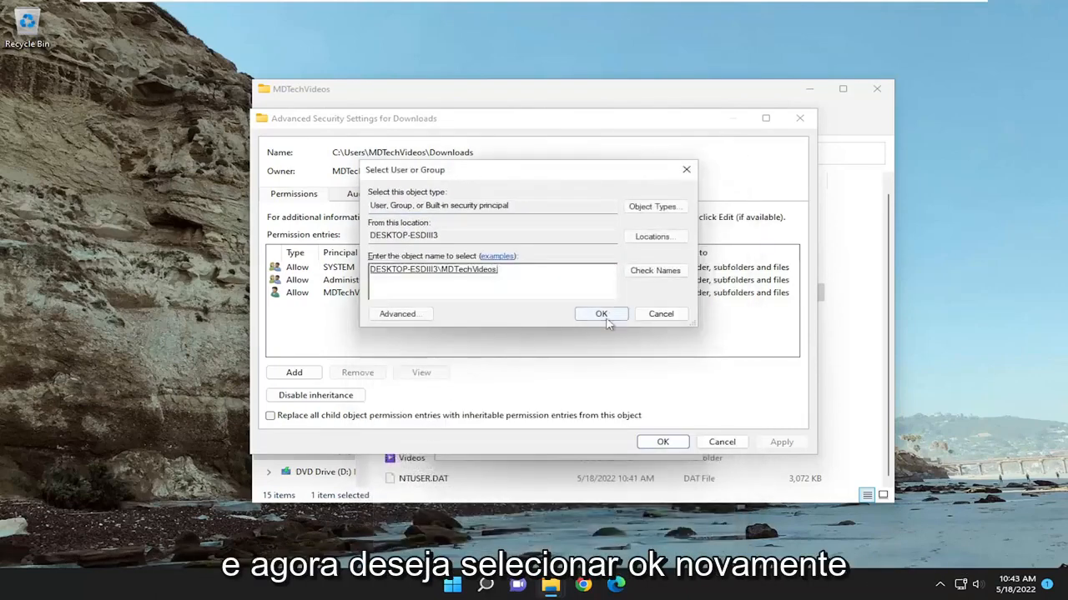
# Step: Confirm MDTechVideos as owner with 'Replace owner on subcontainers and objects', then close everything
pyautogui.click(601, 313)
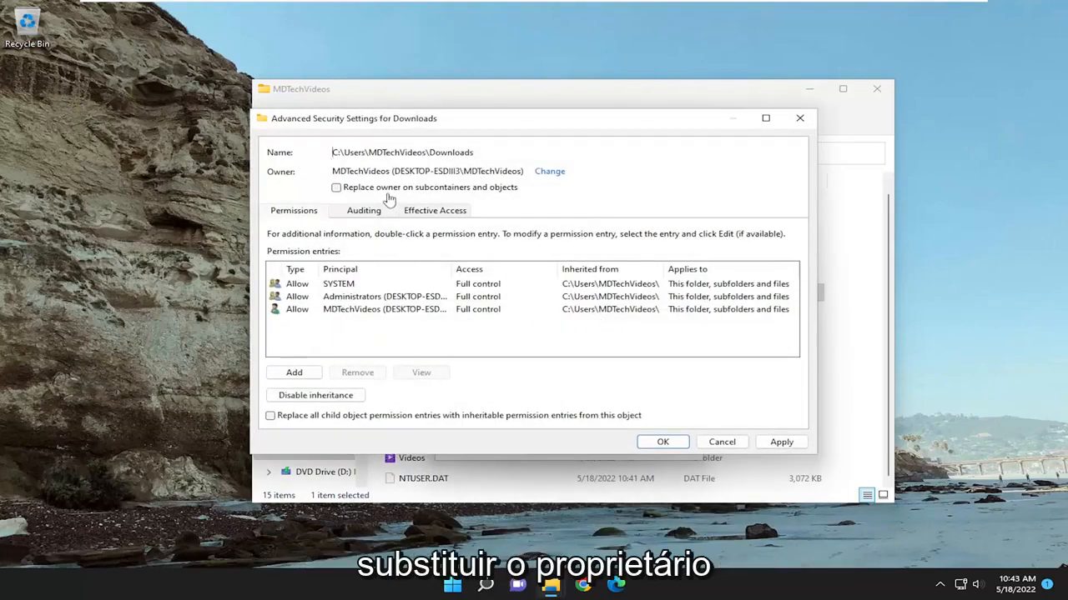
pyautogui.click(337, 187)
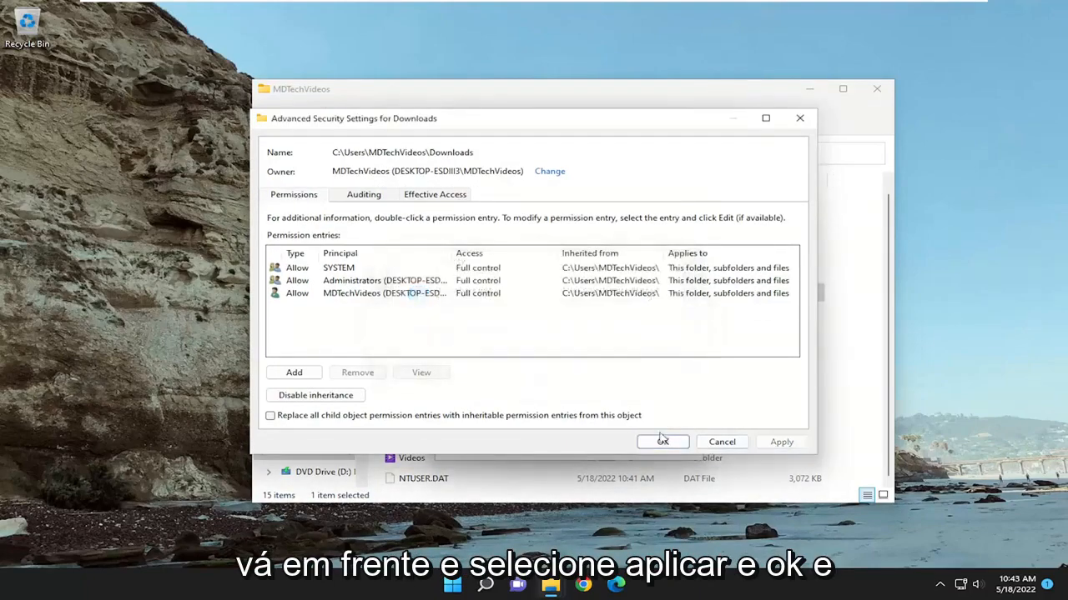
pyautogui.click(662, 440)
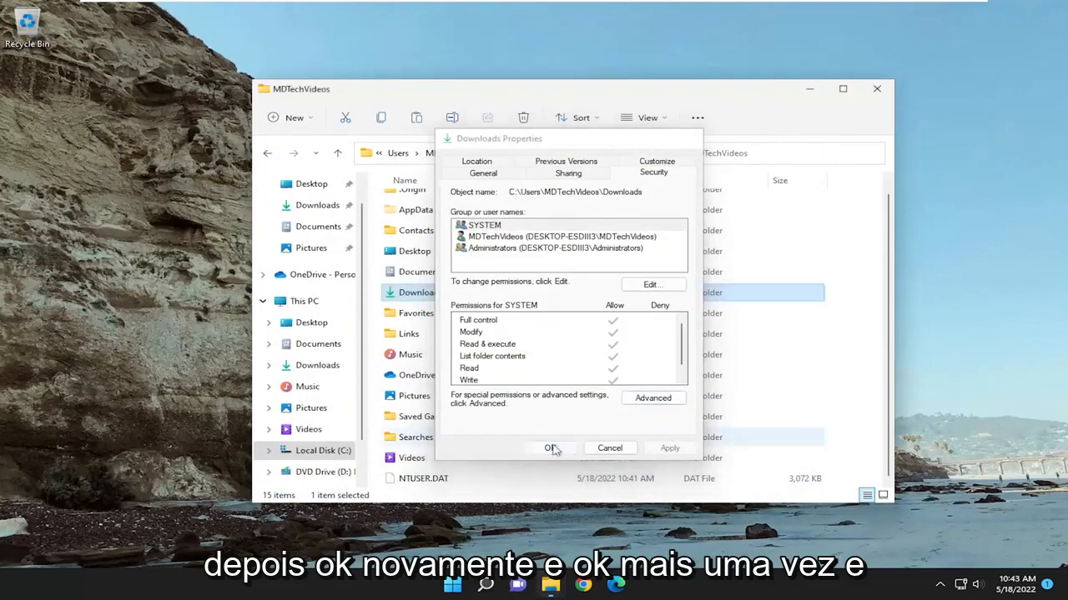
pyautogui.click(551, 447)
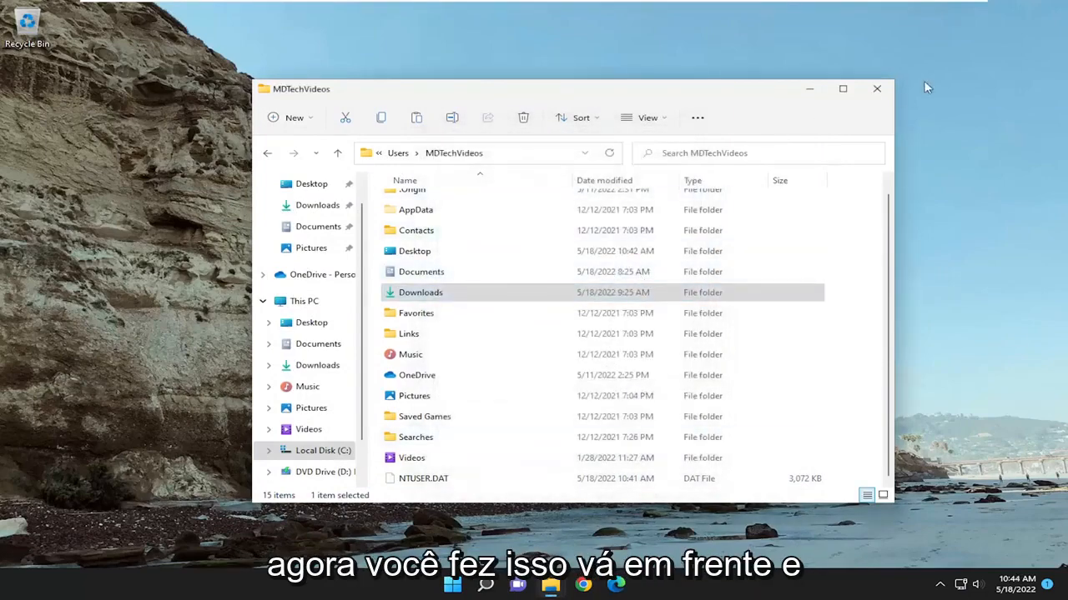
pyautogui.click(877, 88)
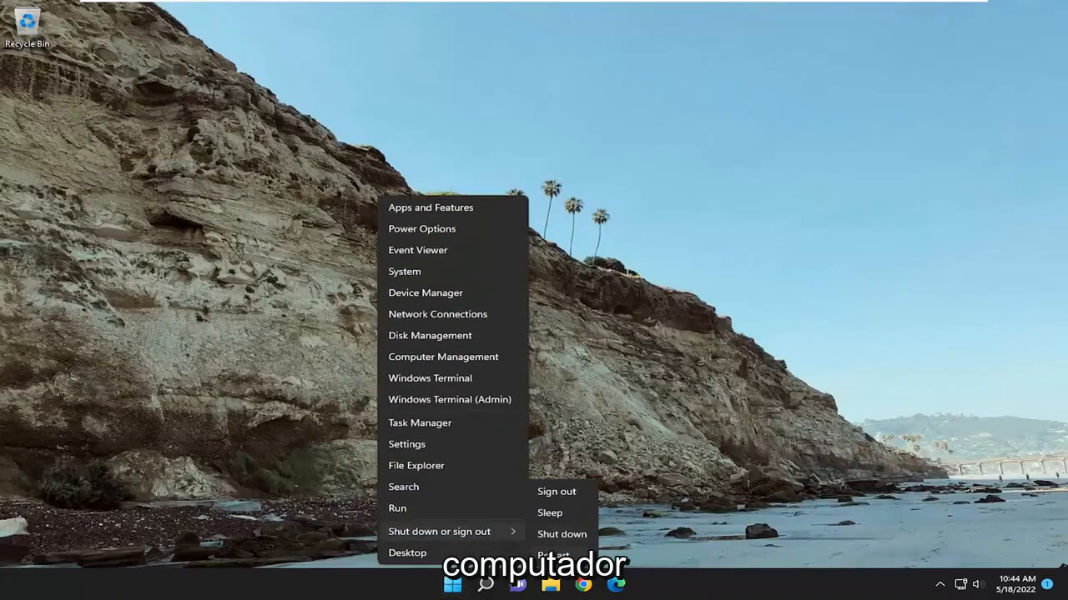
# Step: Restart the PC from the Start quick-link menu
pyautogui.click(555, 490)
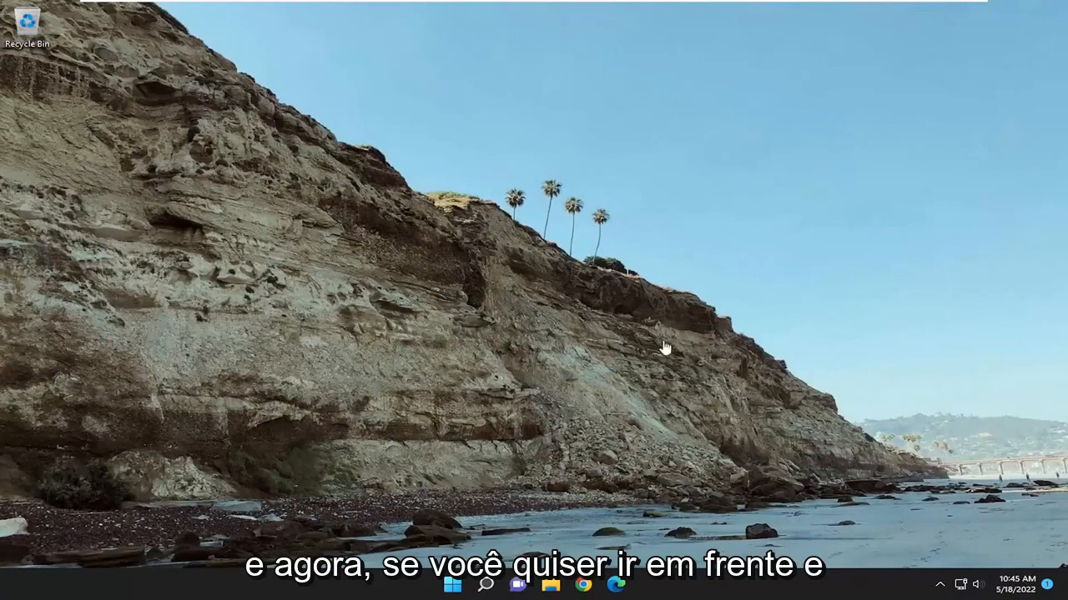
pyautogui.moveTo(727, 313)
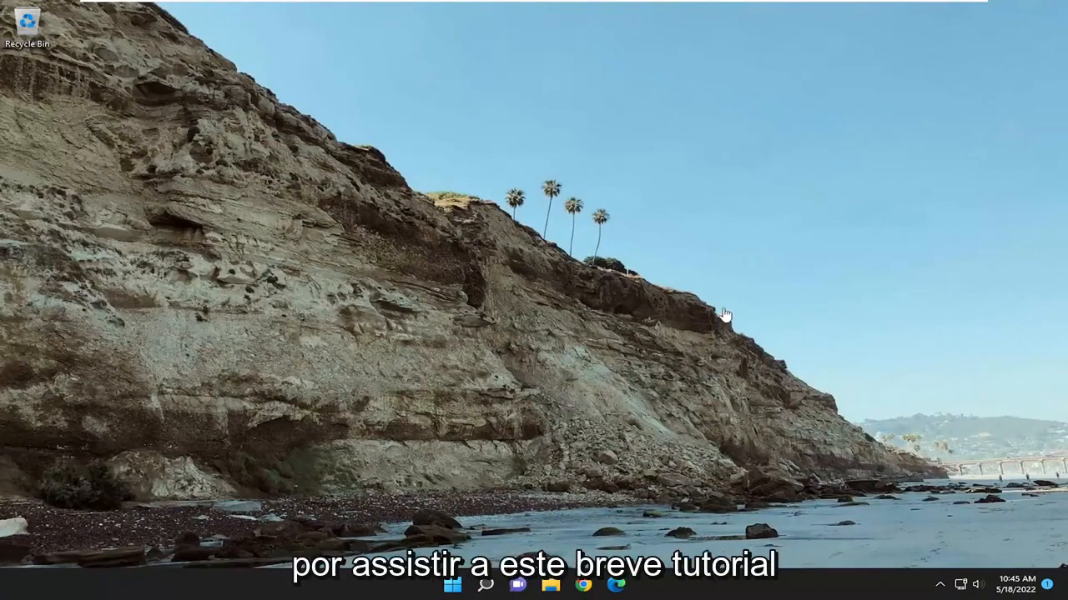